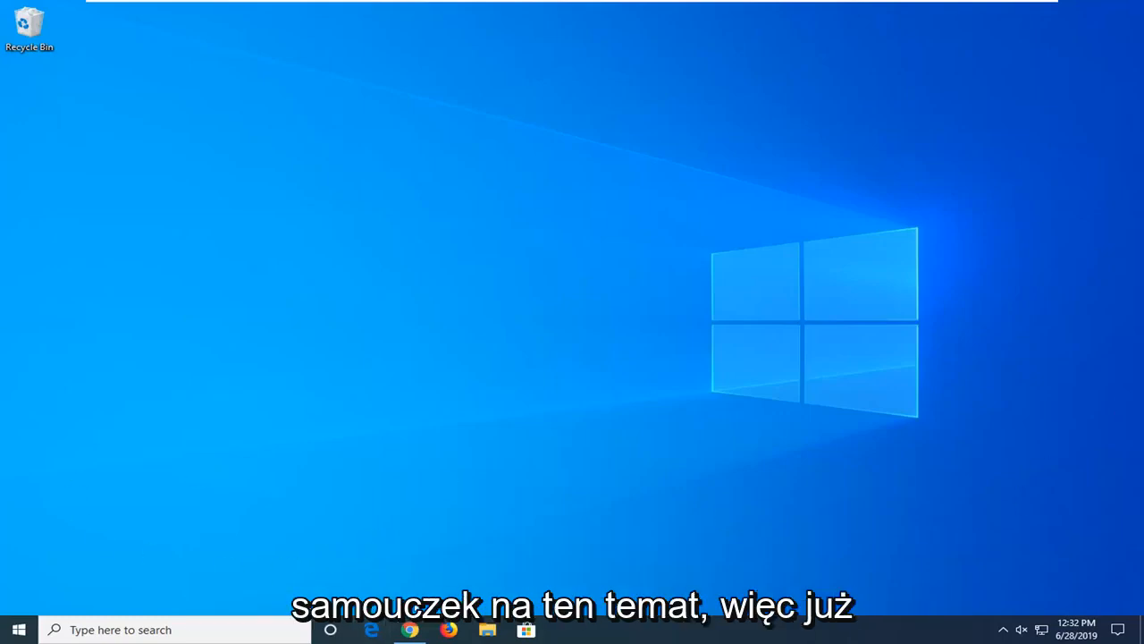
# Step: Bring up the browser showing the Google search results for "google"
pyautogui.click(409, 630)
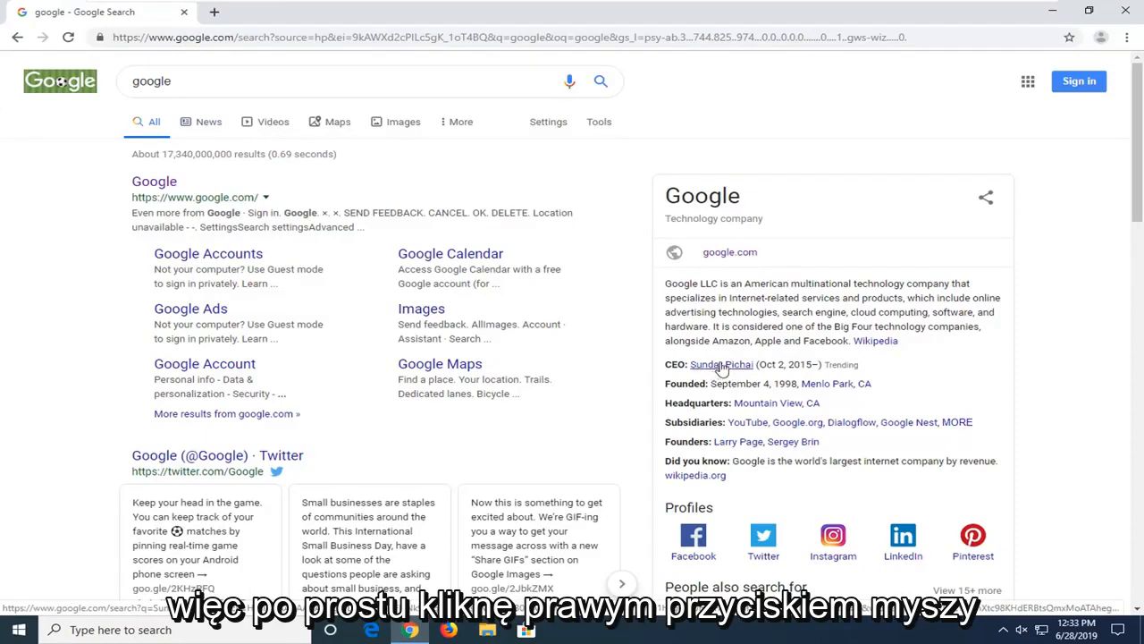
# Step: Inspect the CEO name link and edit its text to MDTechVideos
pyautogui.rightClick(723, 364)
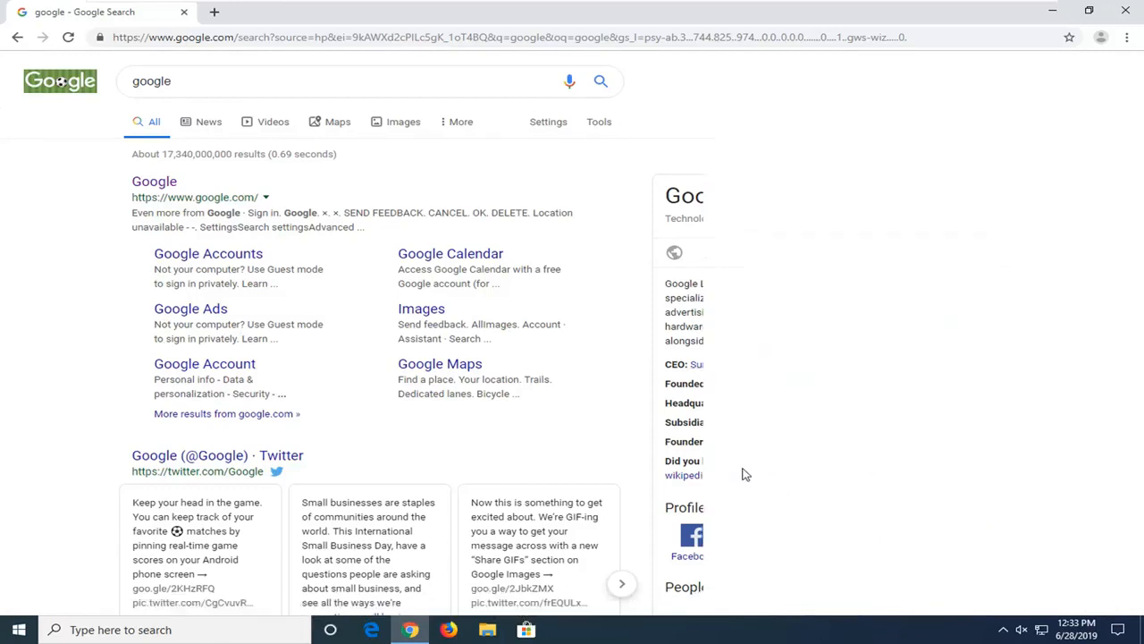
pyautogui.press('F12')
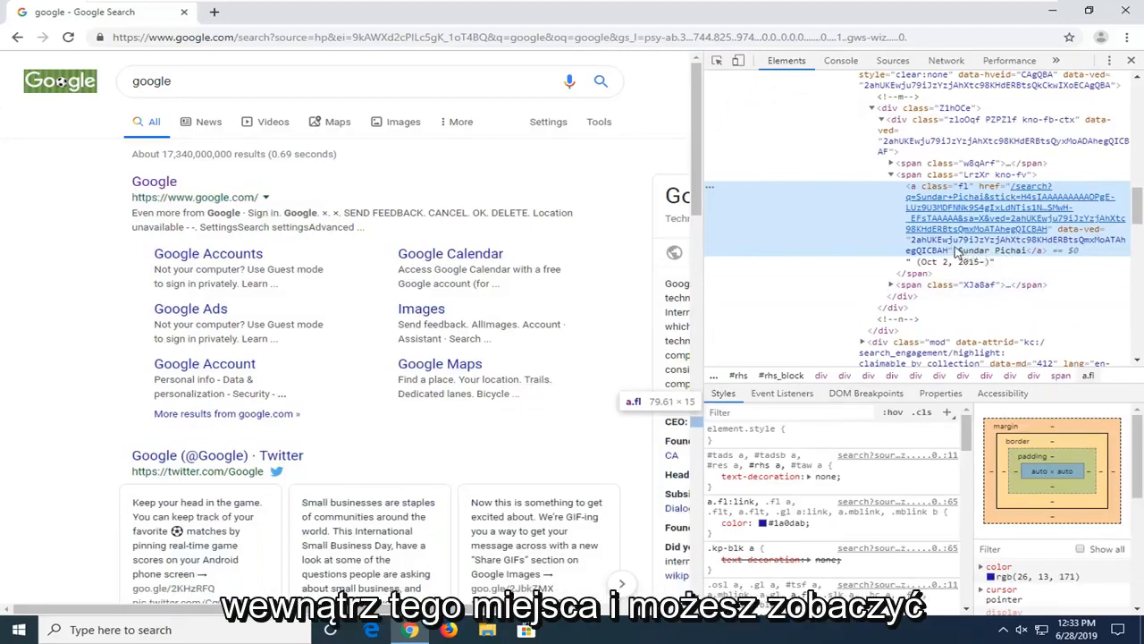
pyautogui.moveTo(987, 253)
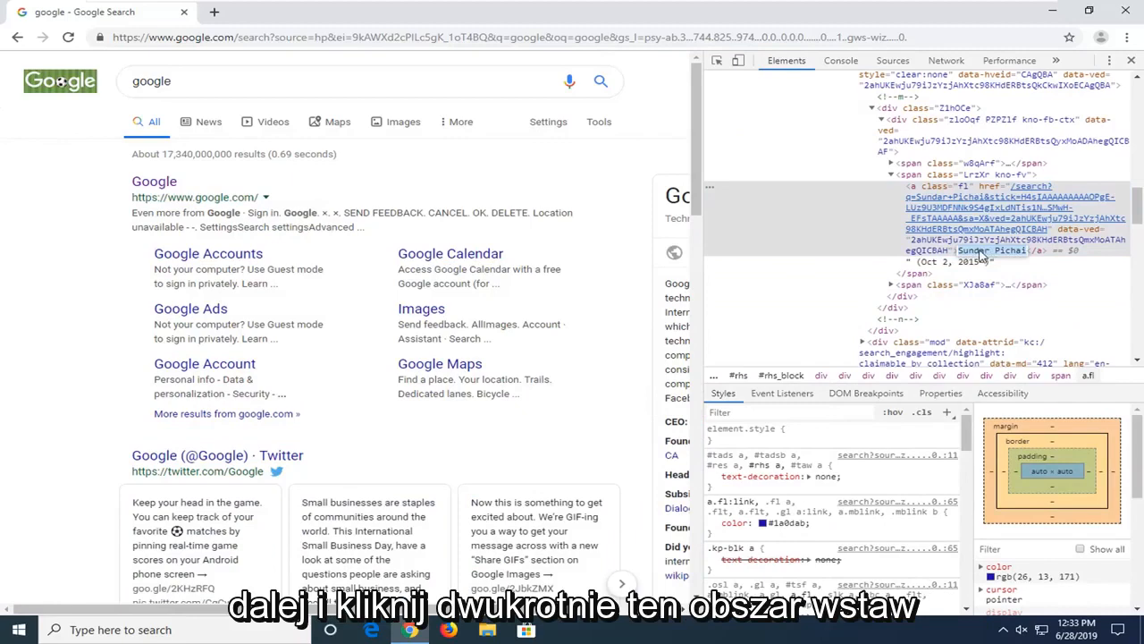
pyautogui.doubleClick(983, 250)
pyautogui.write('MDTechVideos')
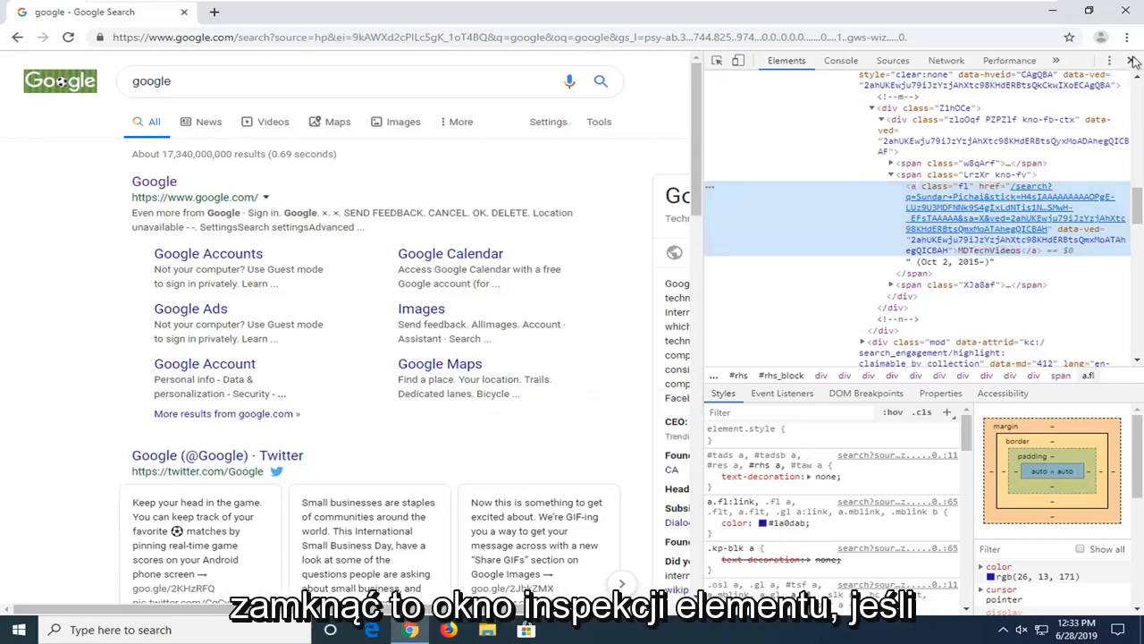
# Step: Close DevTools to view MDTechVideos as CEO, then reload to restore Sundar Pichai
pyautogui.click(1134, 61)
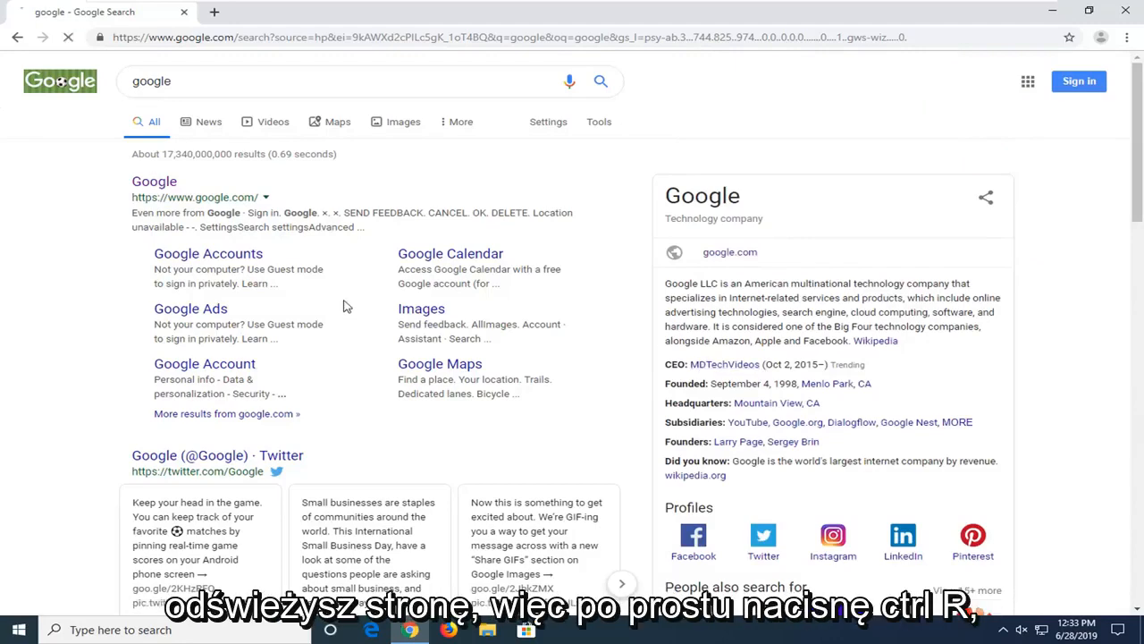
pyautogui.press('ctrl+r')
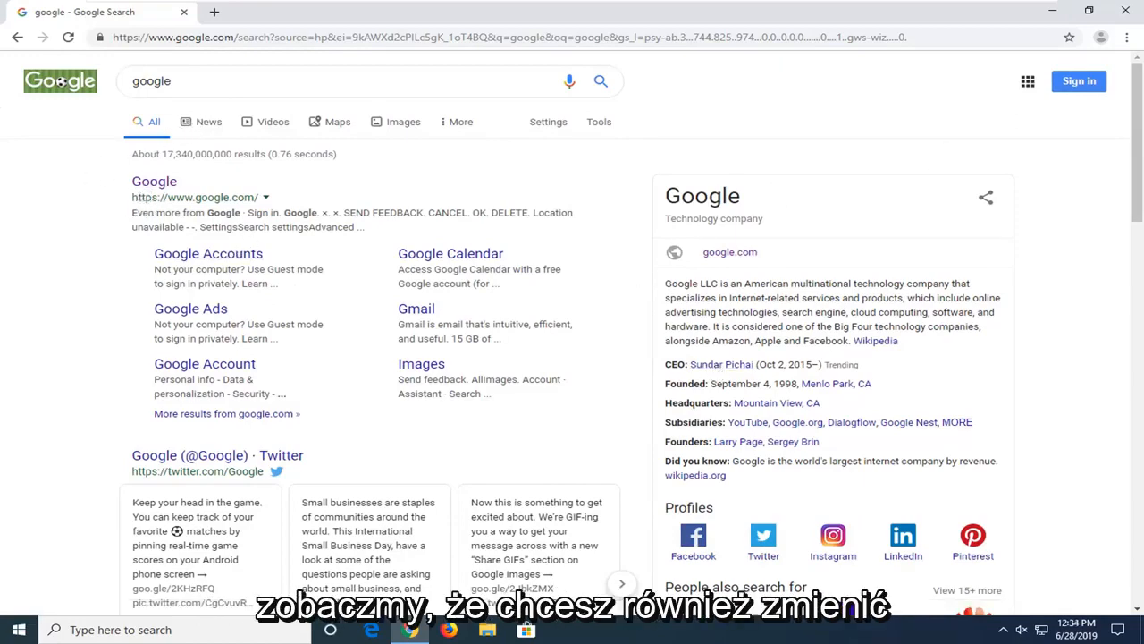
# Step: Edit the Sign in button to read Hello via Inspect, then reload to restore it
pyautogui.click(1079, 82)
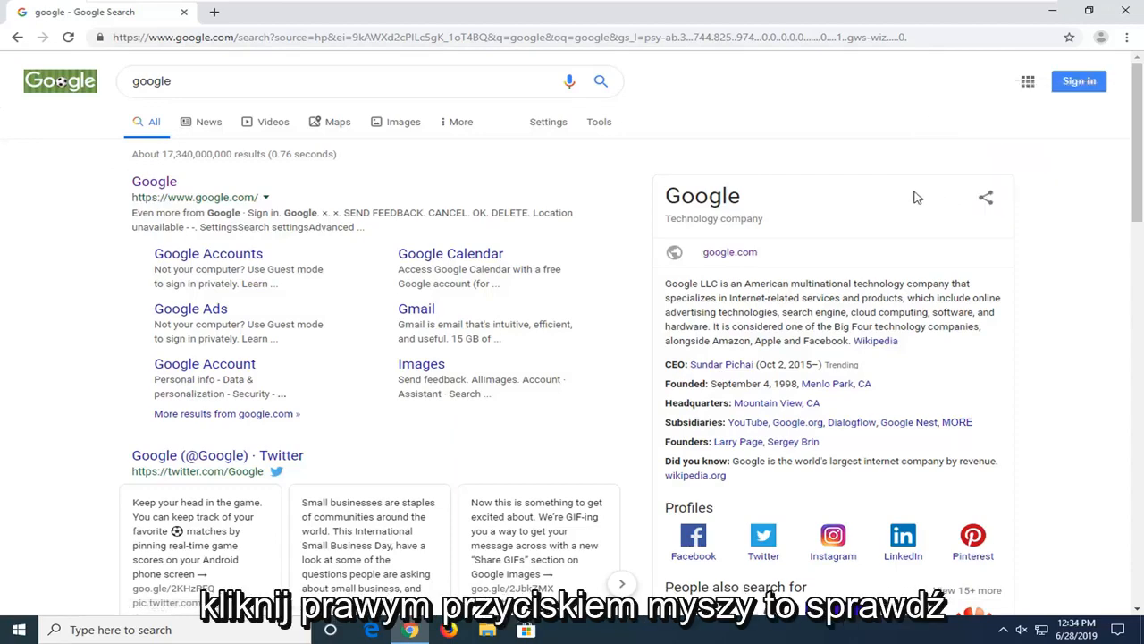
pyautogui.rightClick(912, 195)
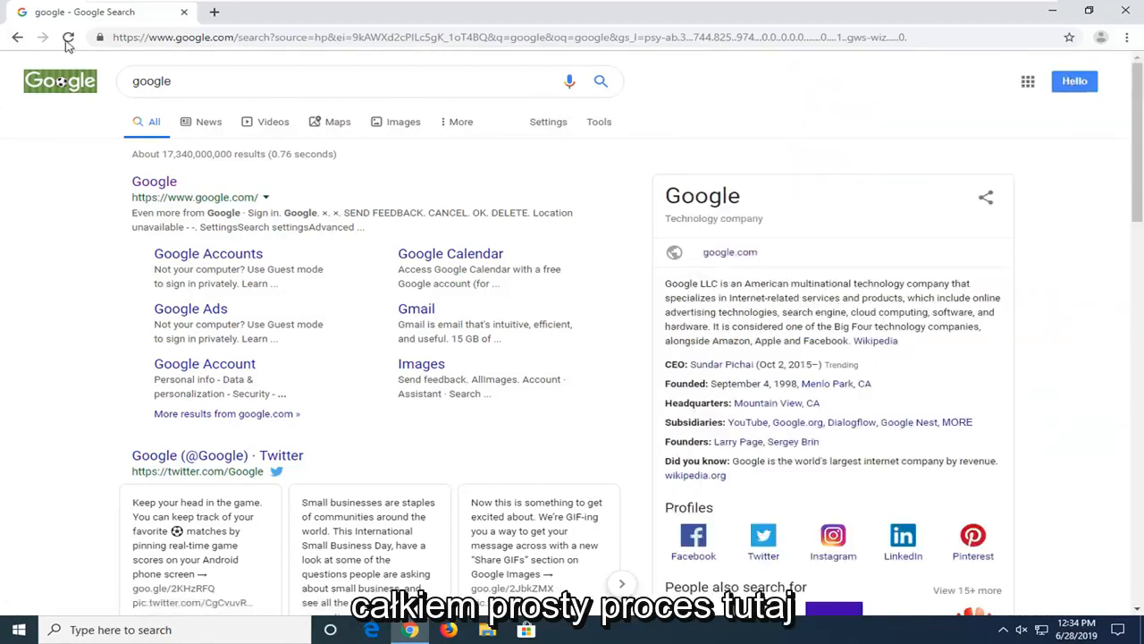
pyautogui.moveTo(67, 38)
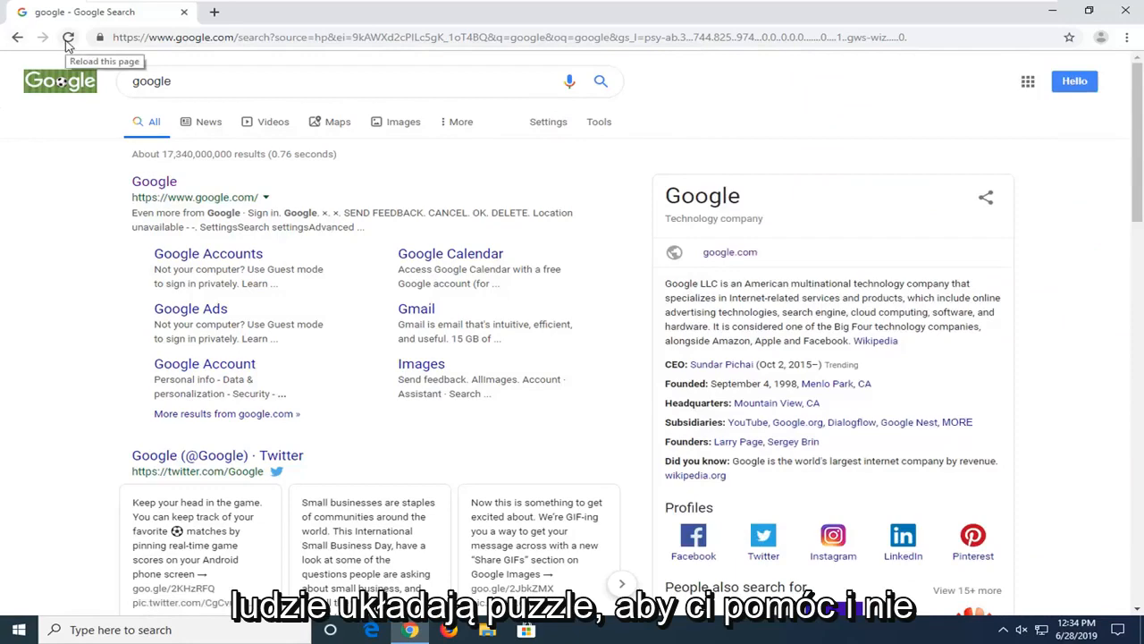
pyautogui.click(68, 35)
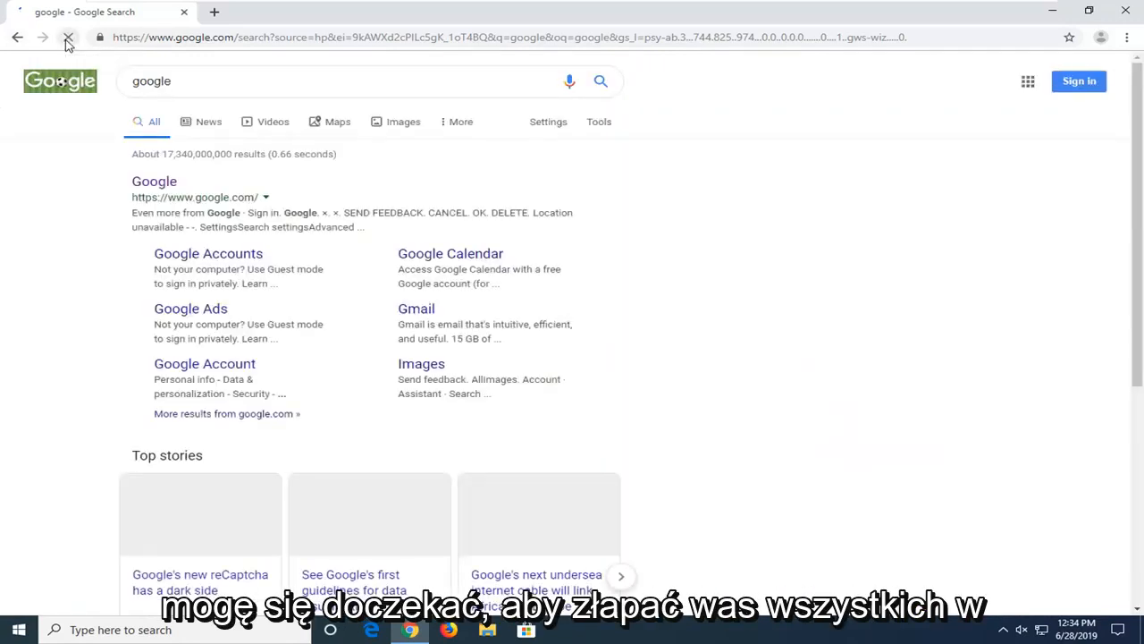